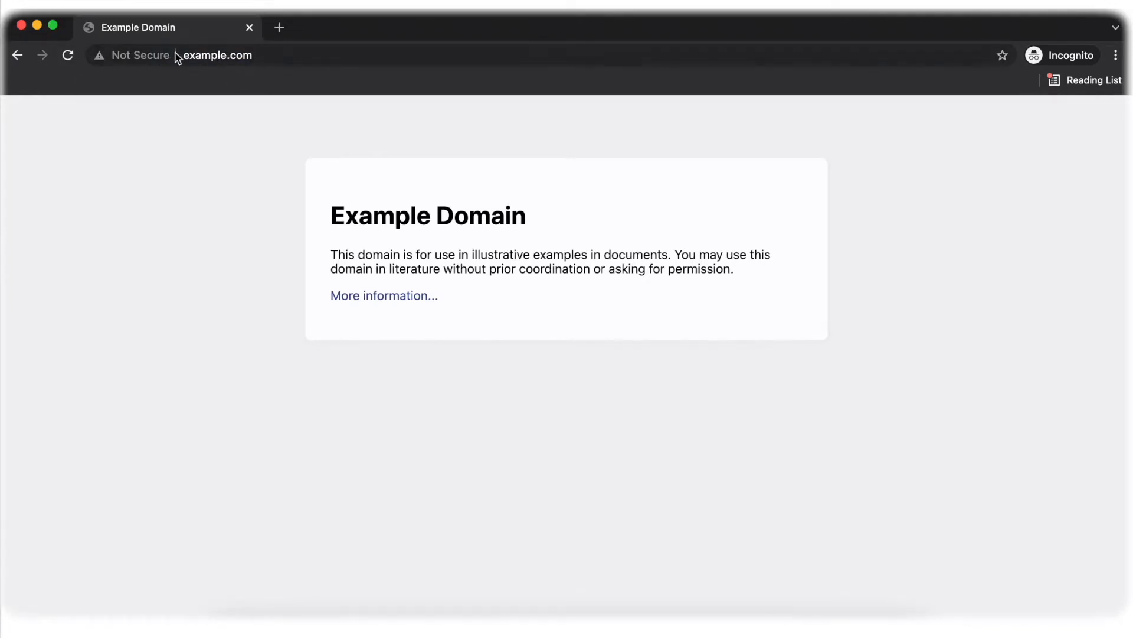
# Show example.com's site information popup, which reports the connection as not secure
pyautogui.click(132, 55)
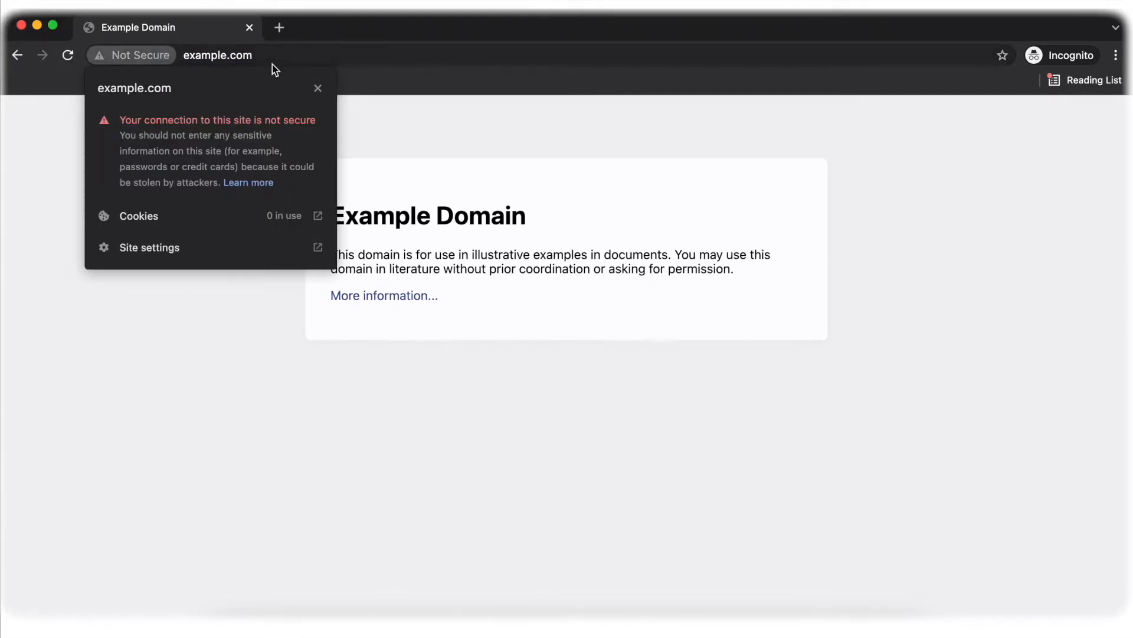
pyautogui.moveTo(282, 35)
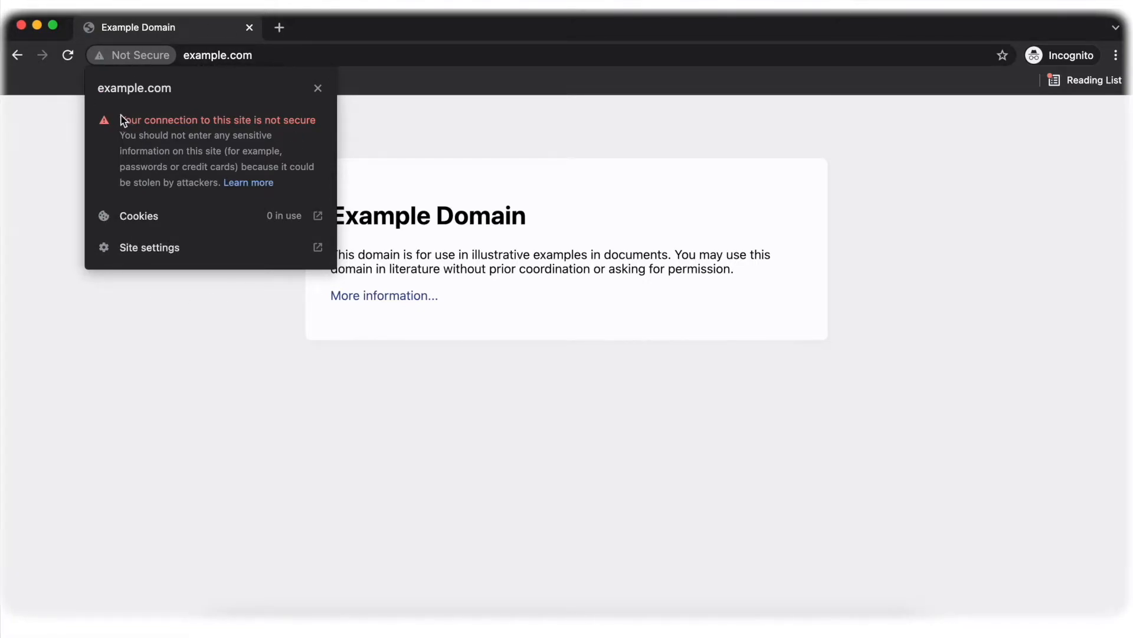
pyautogui.moveTo(306, 199)
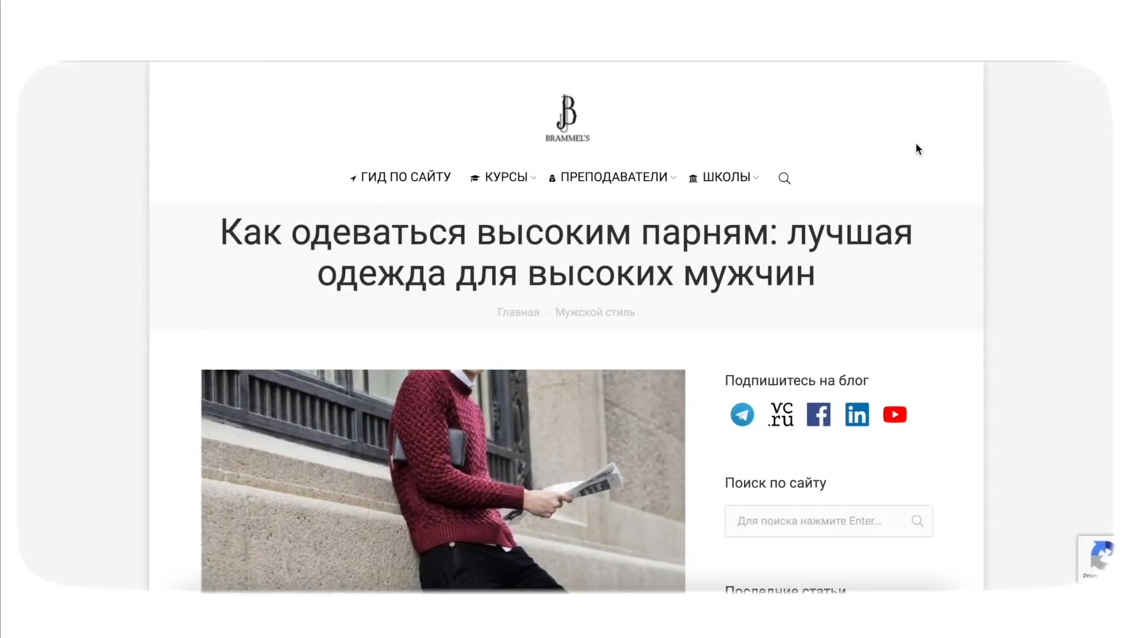
pyautogui.rightClick(918, 148)
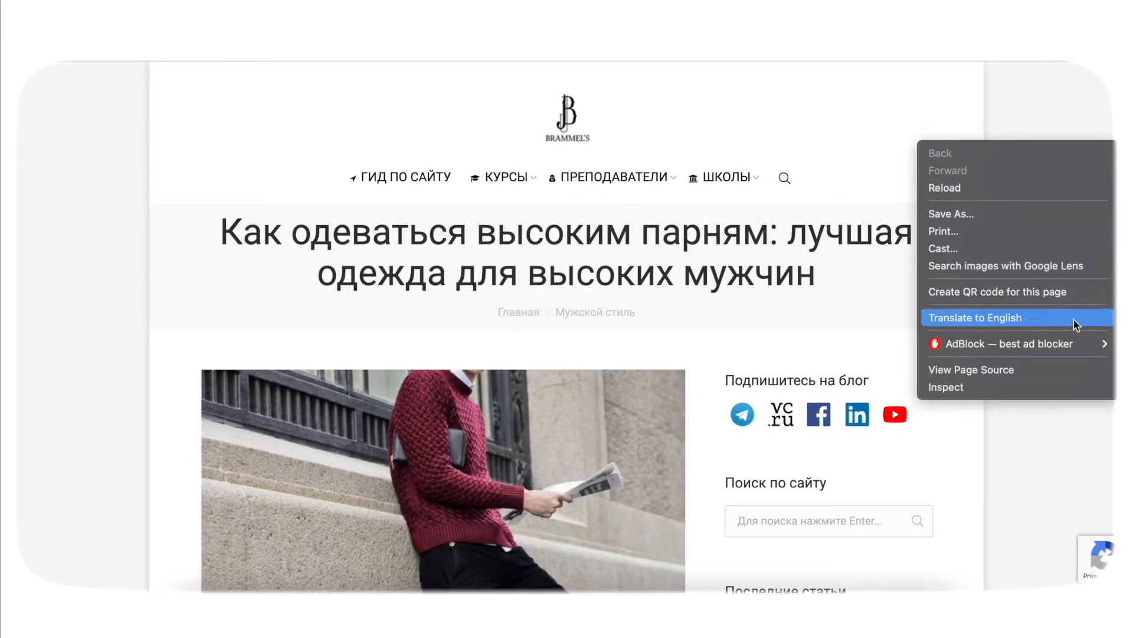
pyautogui.click(971, 369)
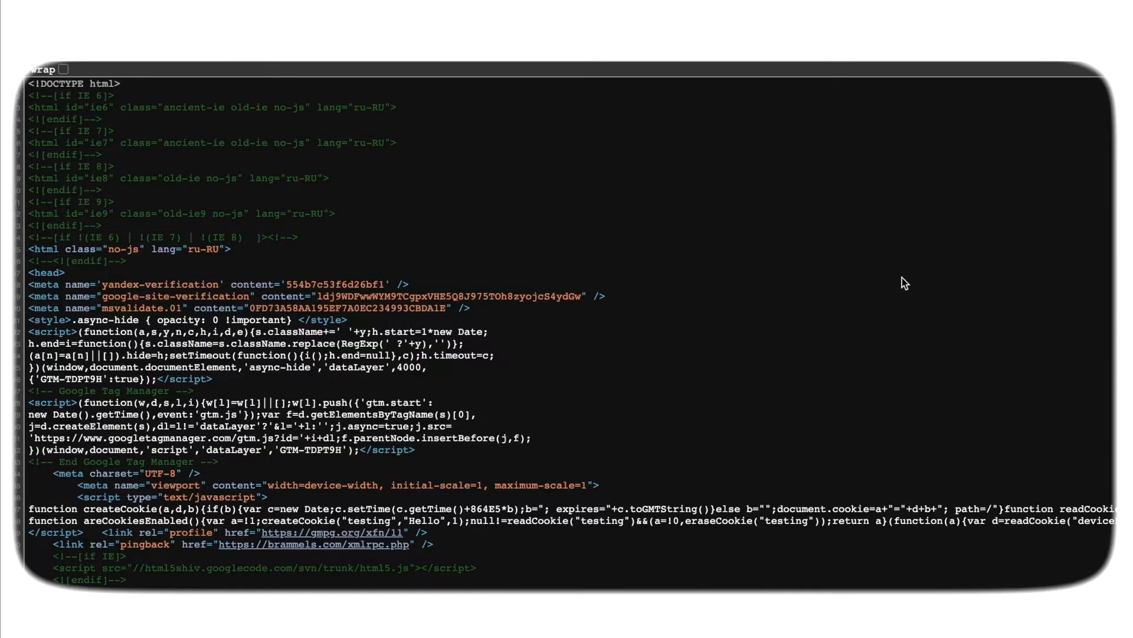
pyautogui.scroll(-3)
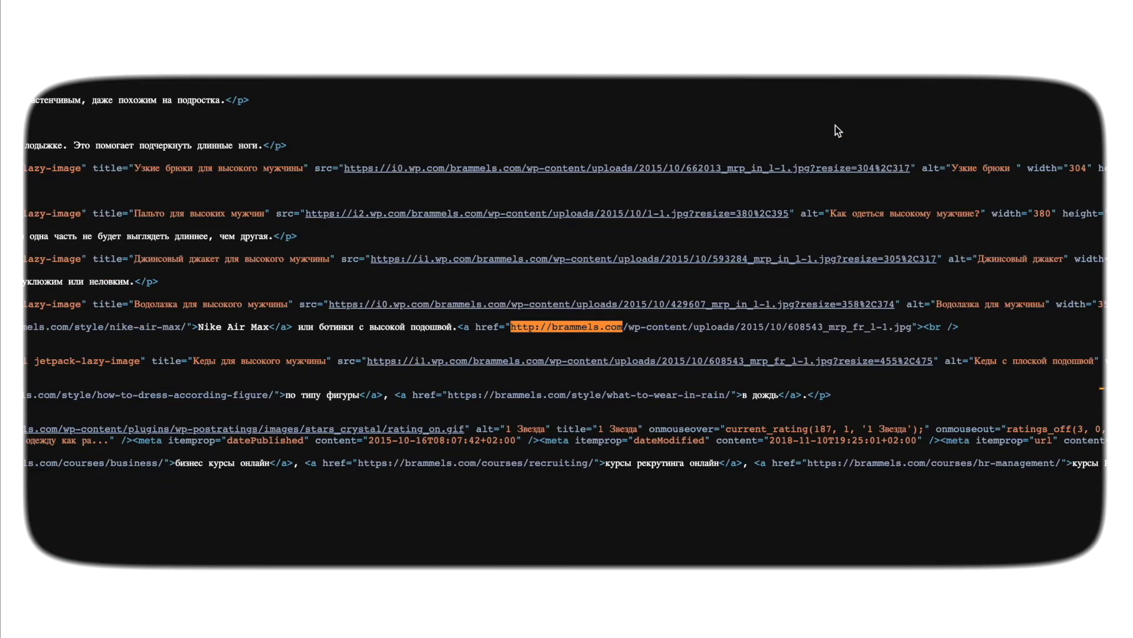